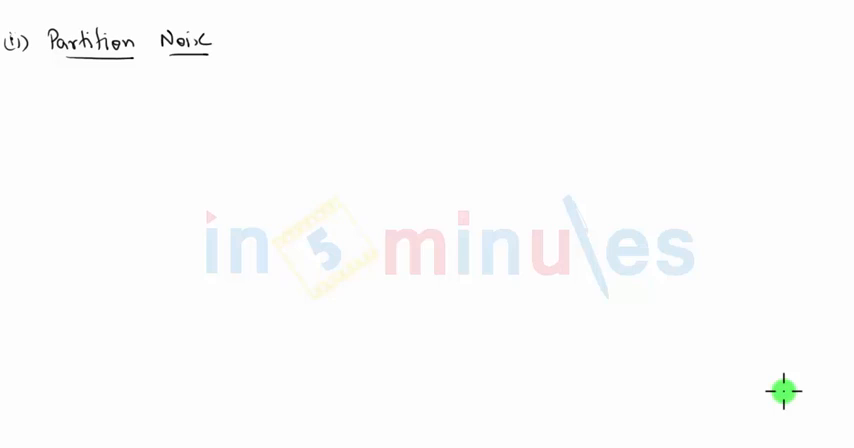
mouse_move(46, 79)
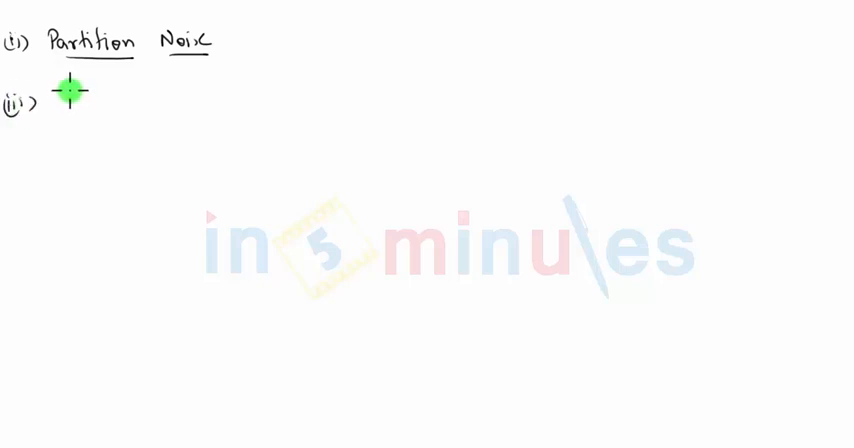
type("low f")
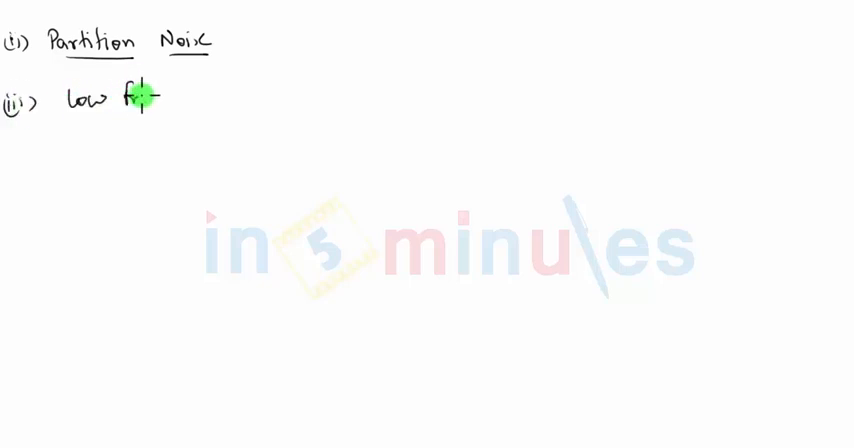
type("frequency")
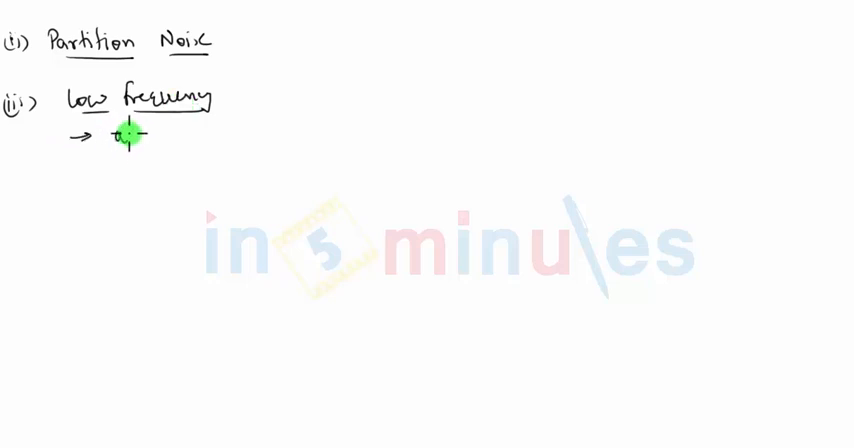
type("at frequencies below few kHz")
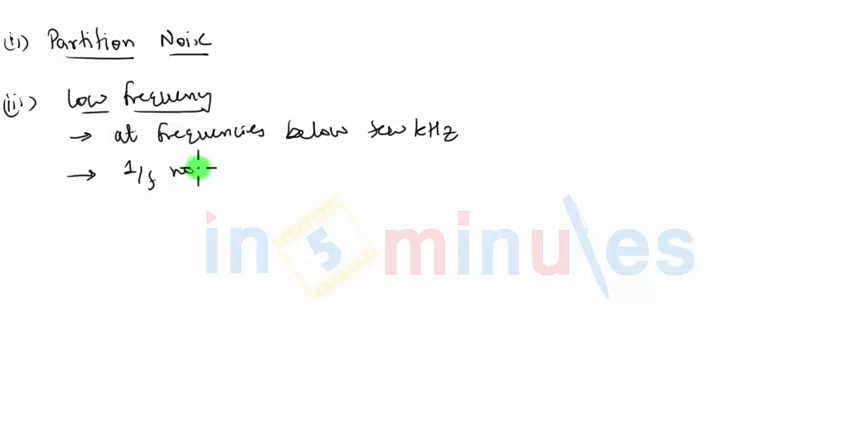
type("noise")
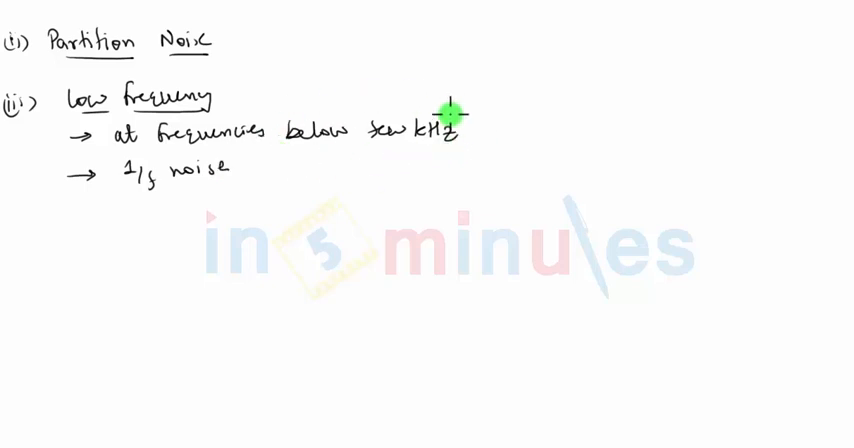
mouse_move(380, 100)
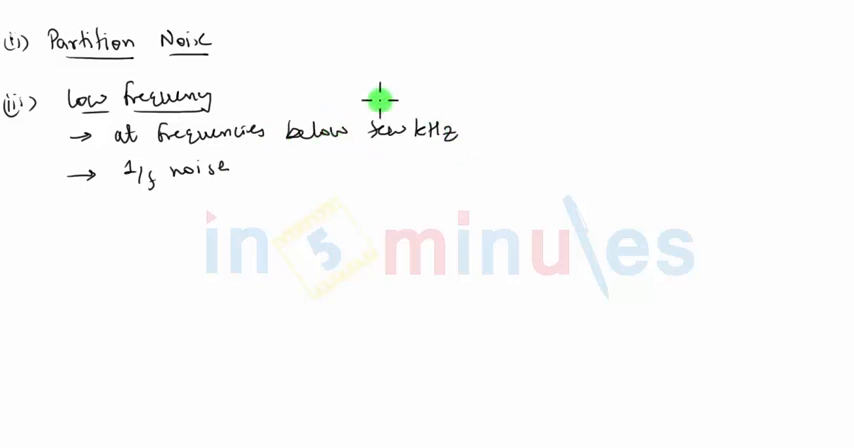
mouse_move(405, 162)
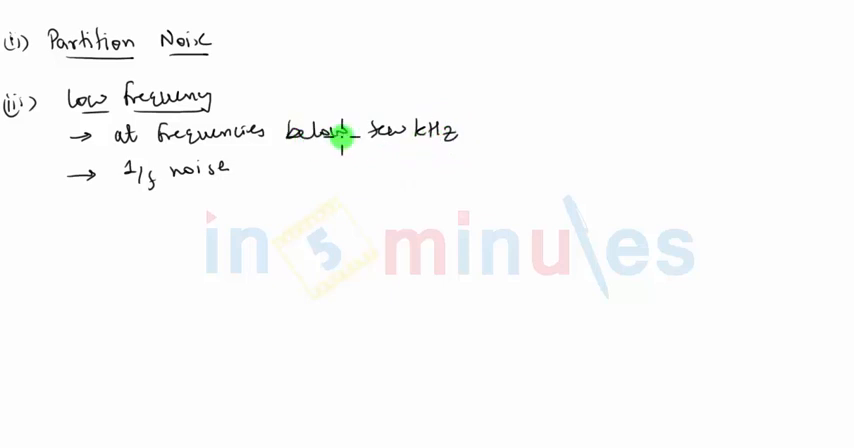
mouse_move(481, 135)
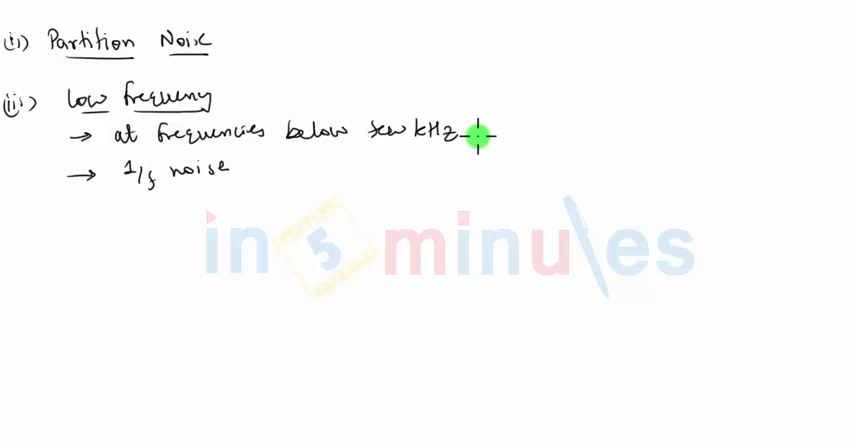
mouse_move(160, 205)
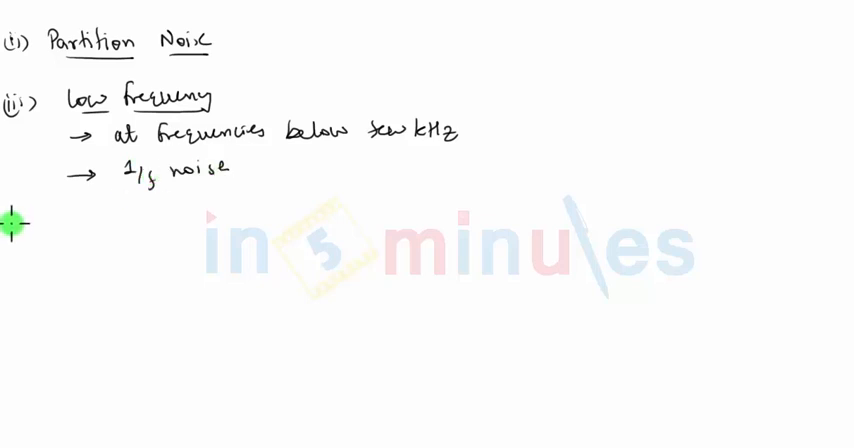
type("(iv)")
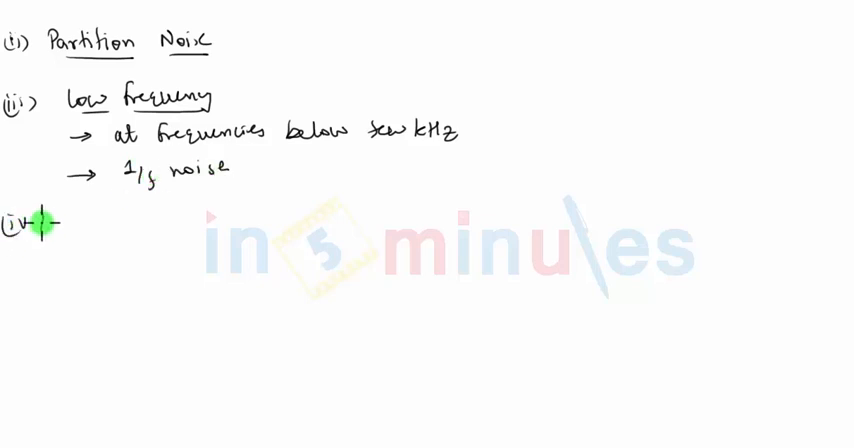